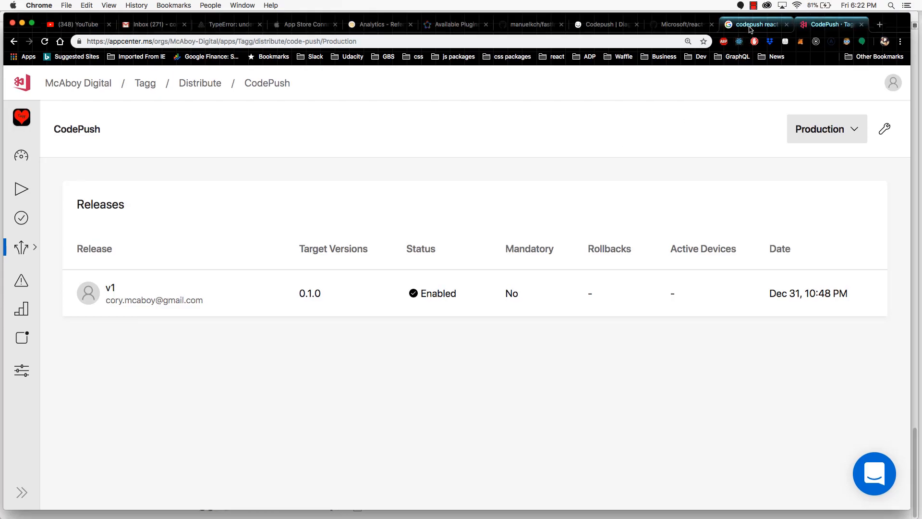
# Step: Return to the Google results for 'codepush react native'
pyautogui.click(755, 24)
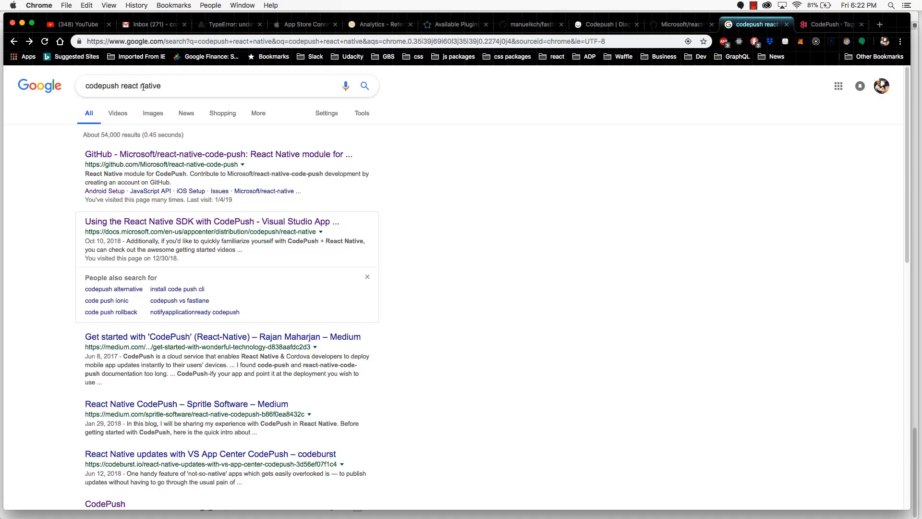
pyautogui.moveTo(63, 151)
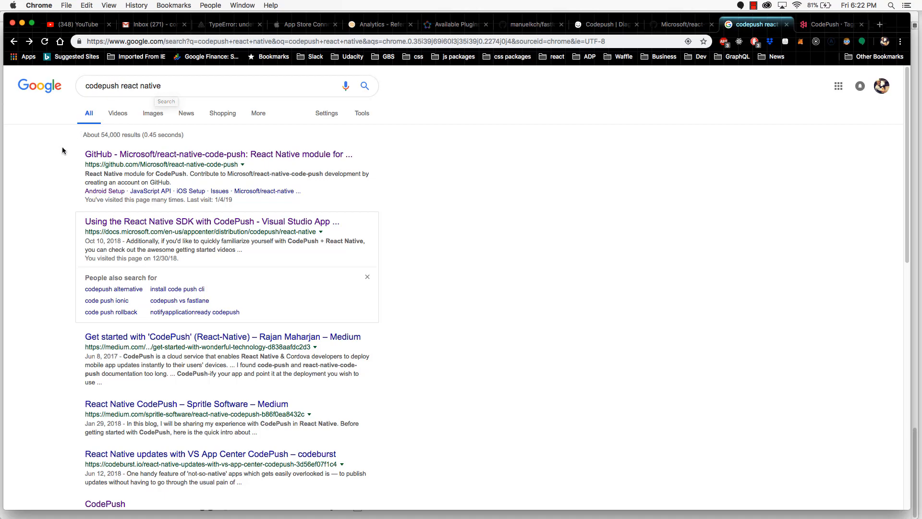
pyautogui.moveTo(217, 253)
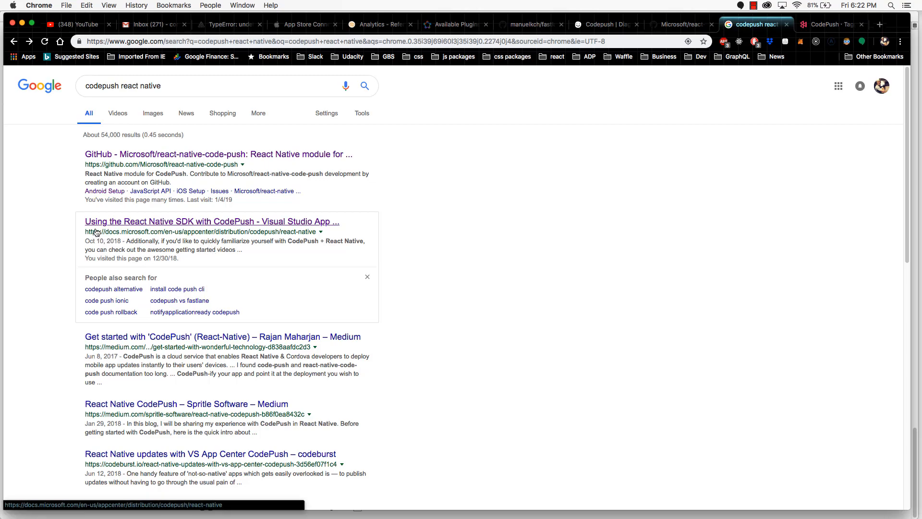
pyautogui.moveTo(218, 230)
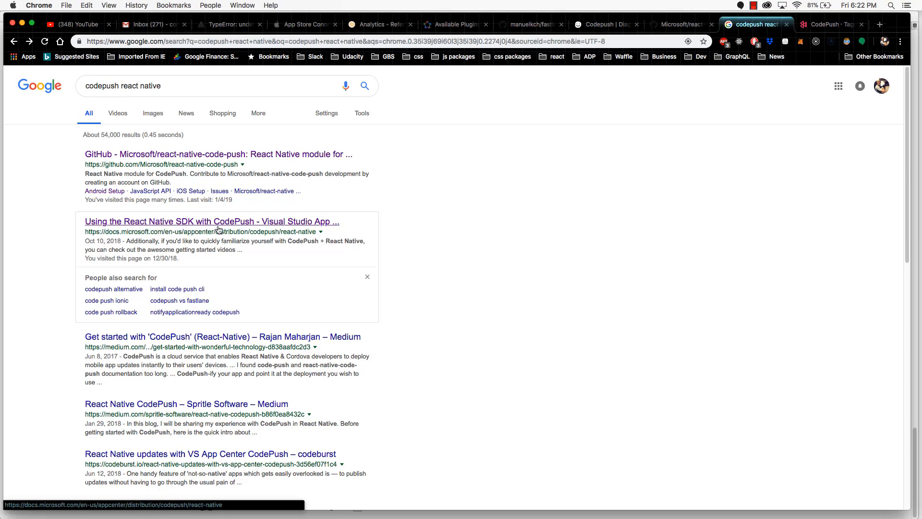
pyautogui.moveTo(337, 230)
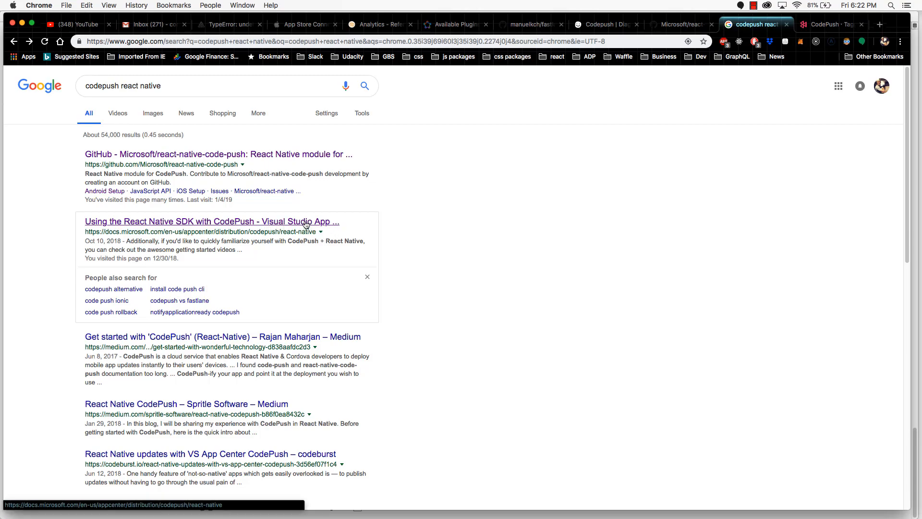
# Step: Open 'Using the React Native SDK with CodePush' and reach Getting Started with the npm install command
pyautogui.click(211, 221)
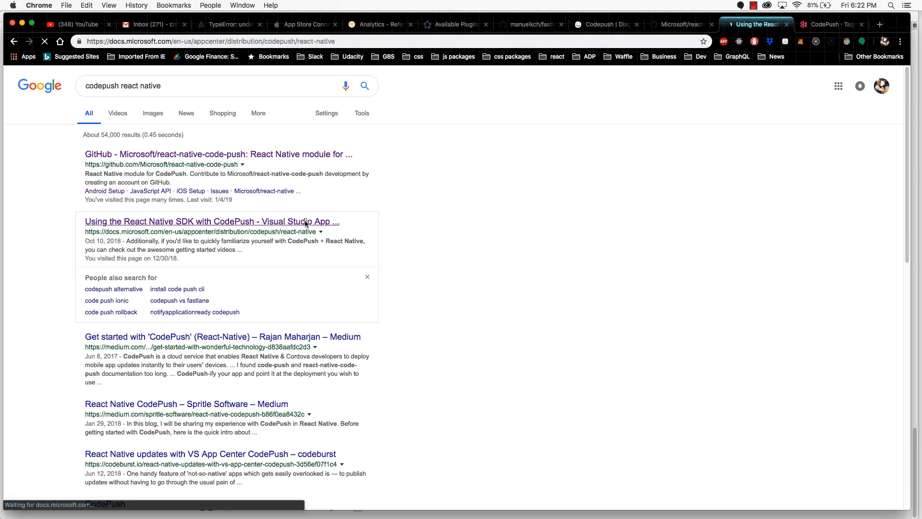
pyautogui.click(211, 221)
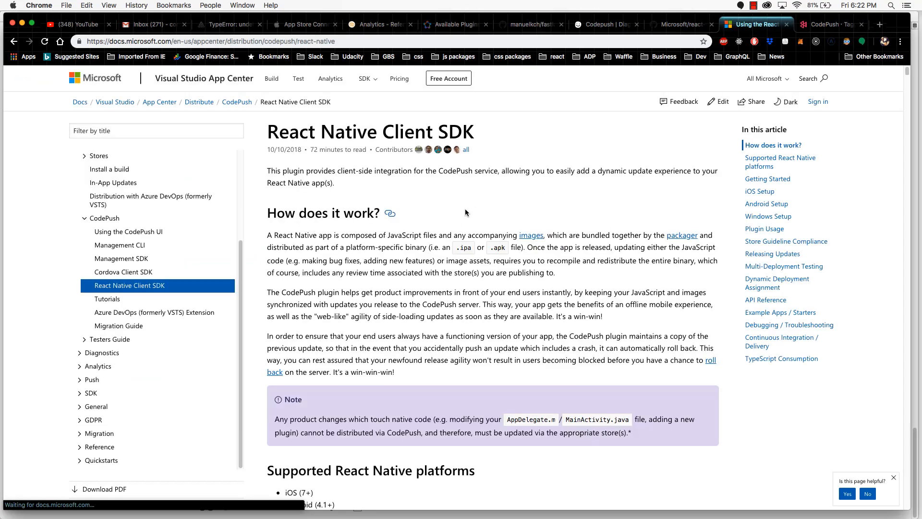
pyautogui.moveTo(581, 161)
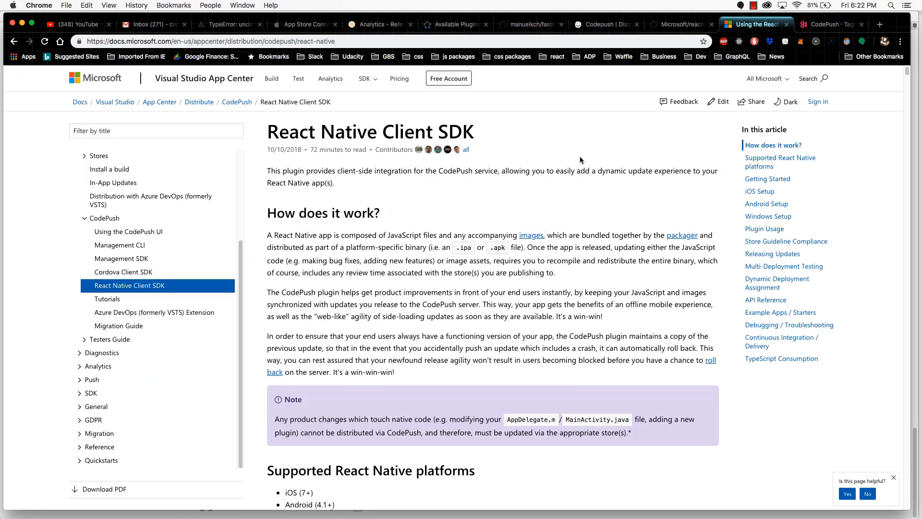
pyautogui.moveTo(388, 212)
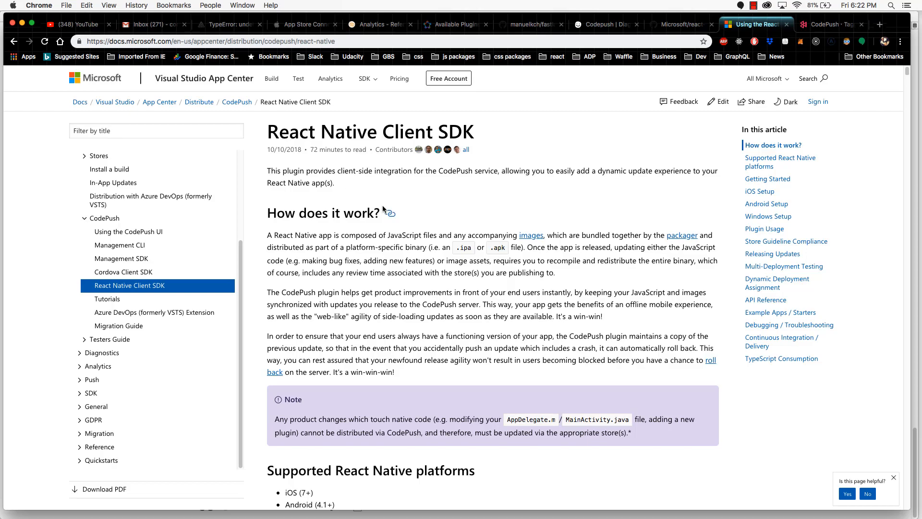
pyautogui.moveTo(327, 252)
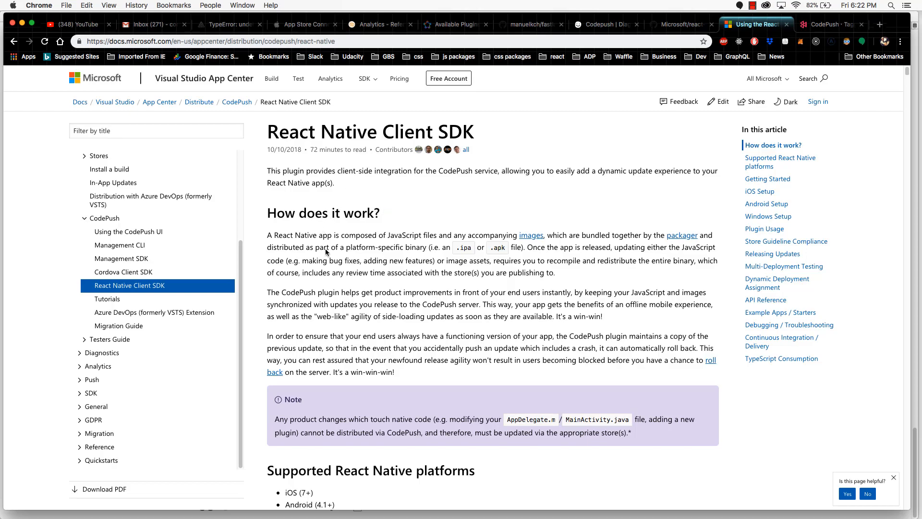
pyautogui.moveTo(546, 233)
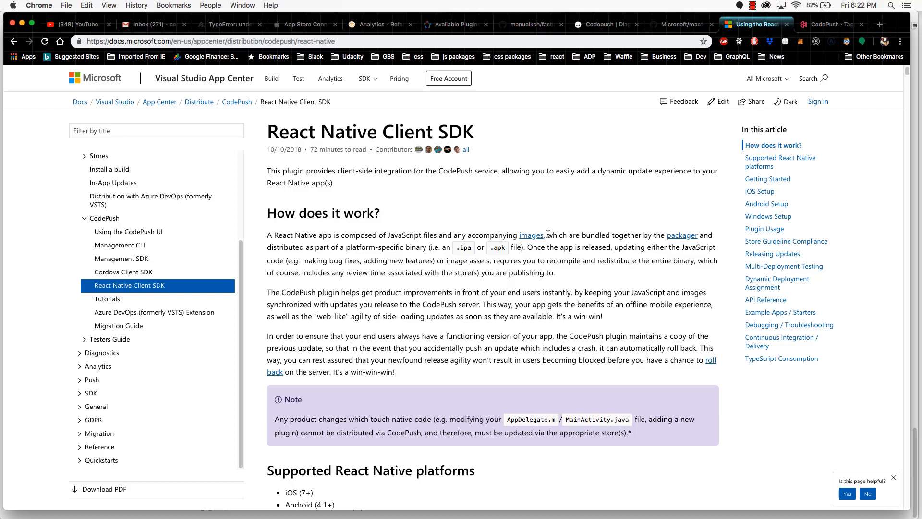
pyautogui.moveTo(386, 184)
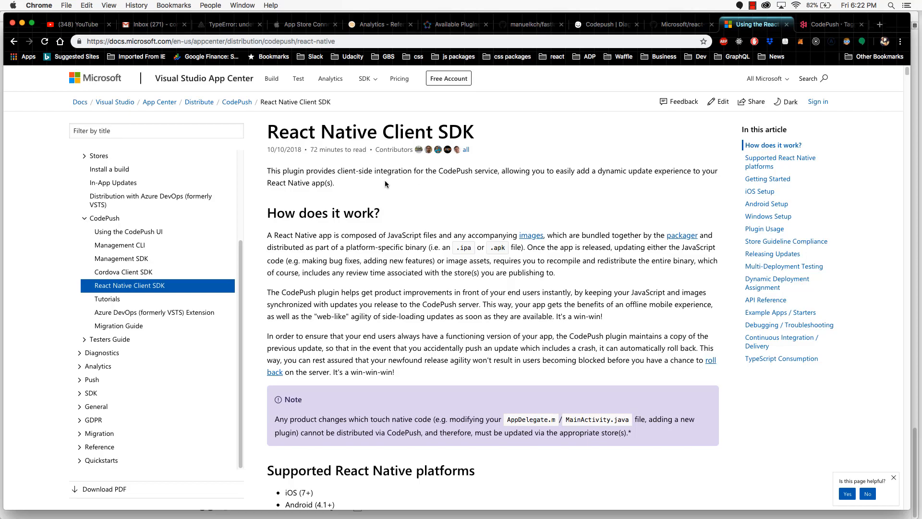
pyautogui.moveTo(446, 206)
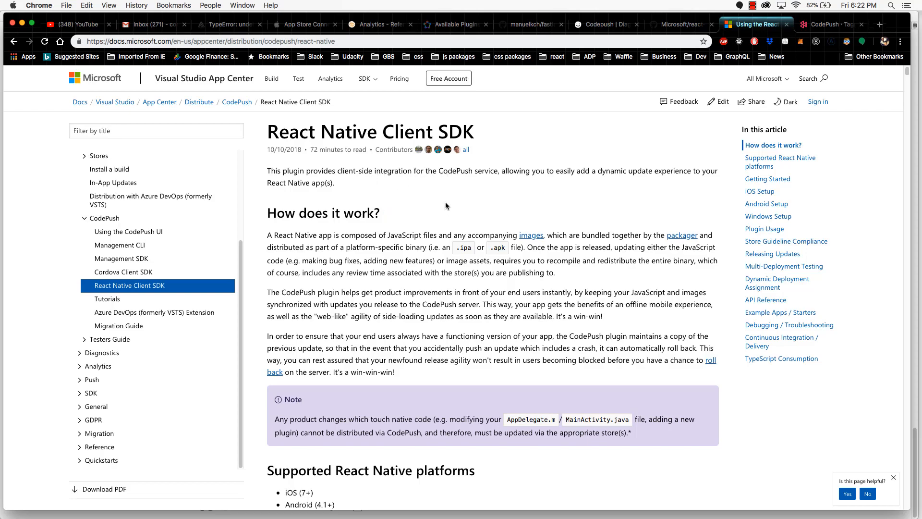
pyautogui.scroll(-3)
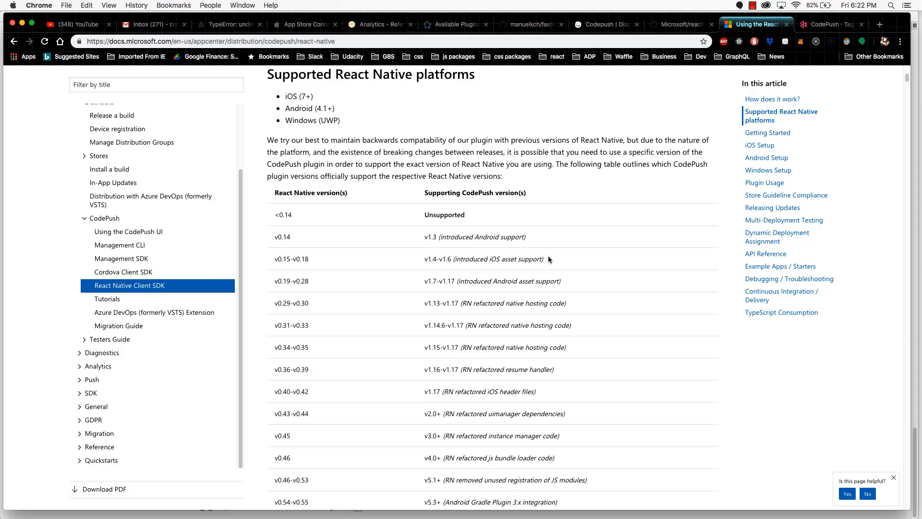
pyautogui.scroll(-3)
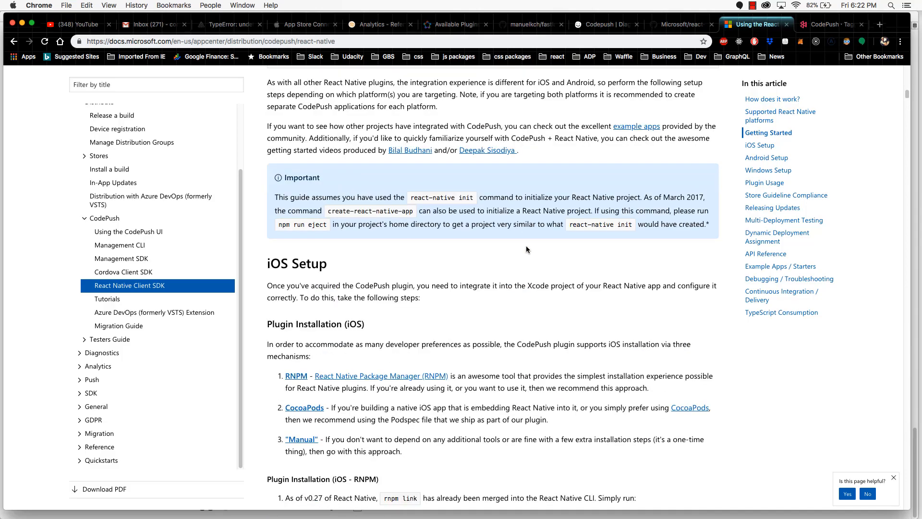
pyautogui.scroll(-3)
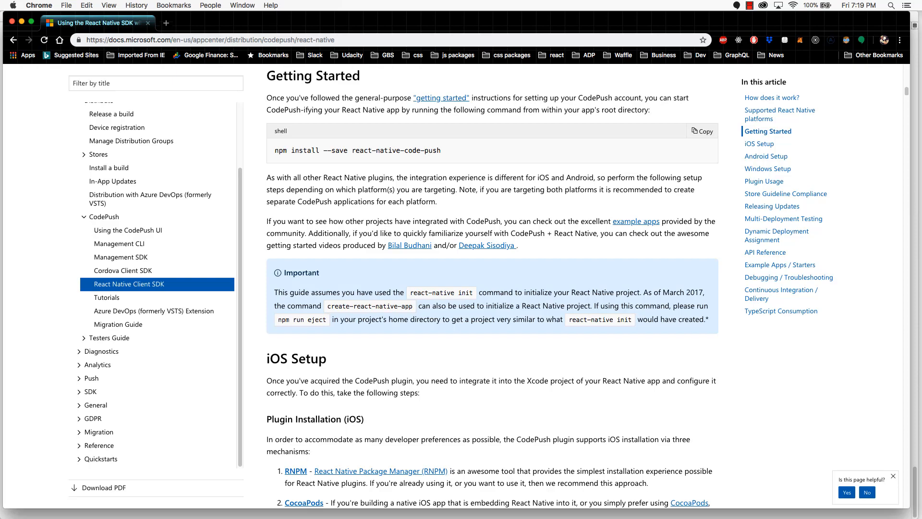
pyautogui.moveTo(404, 128)
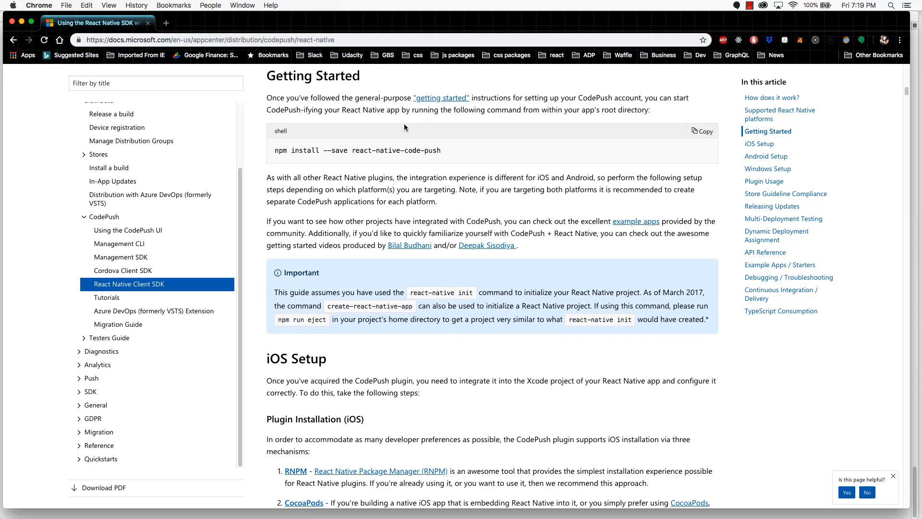
pyautogui.moveTo(398, 163)
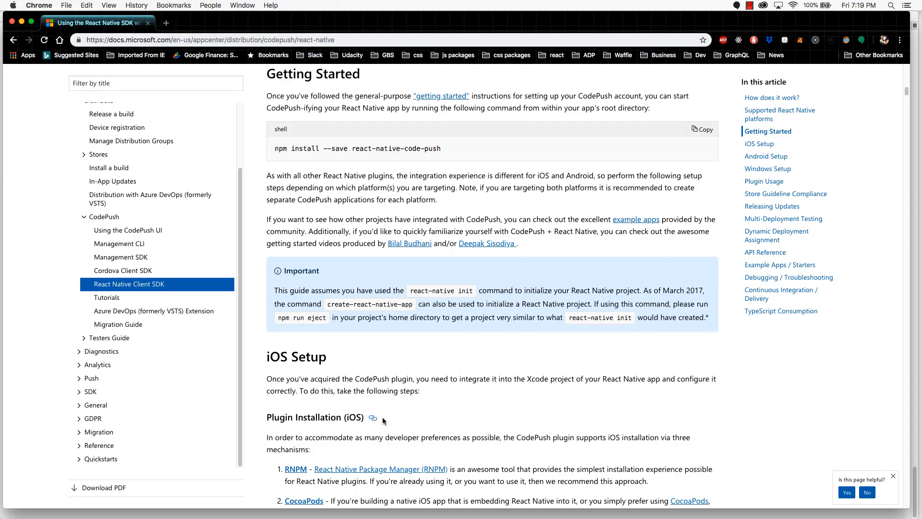
pyautogui.moveTo(536, 140)
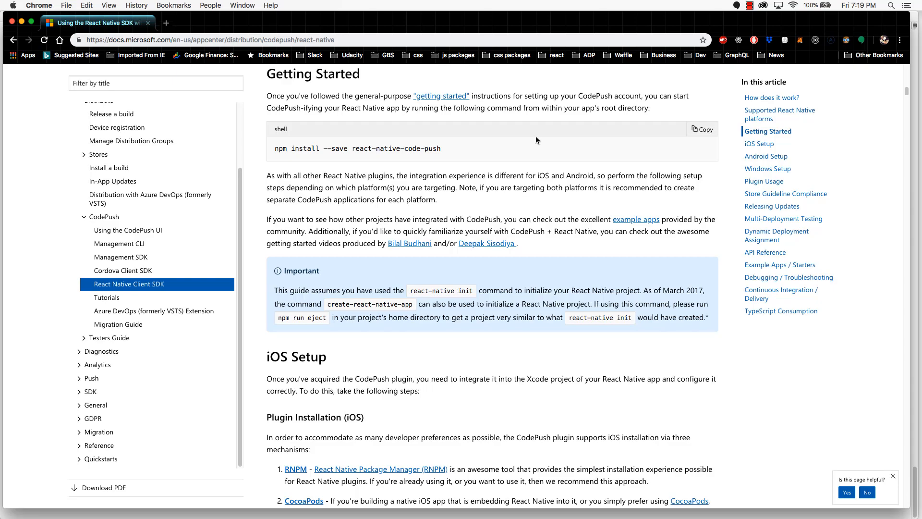
pyautogui.moveTo(461, 392)
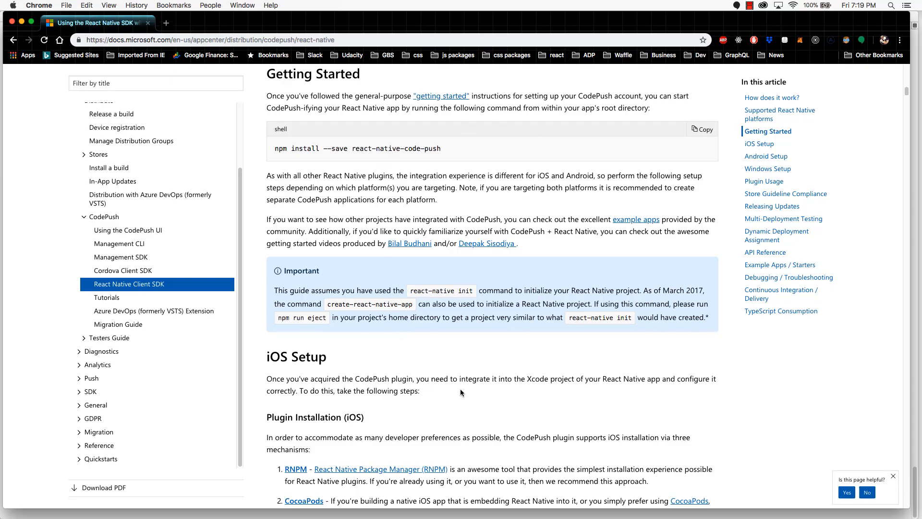
pyautogui.moveTo(453, 168)
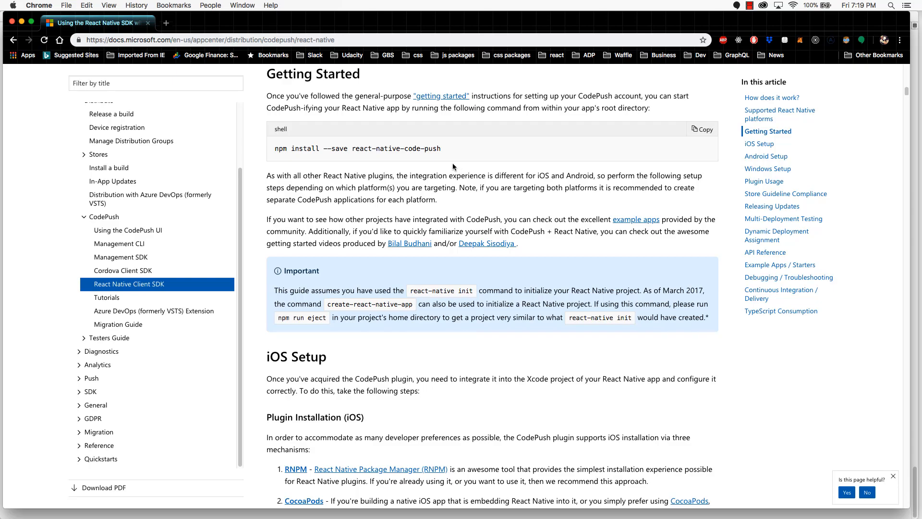
pyautogui.moveTo(393, 156)
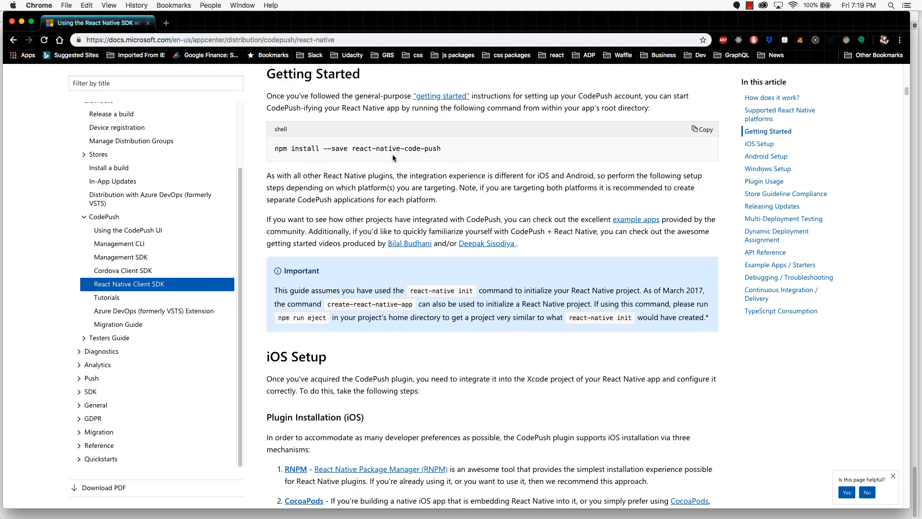
pyautogui.moveTo(372, 163)
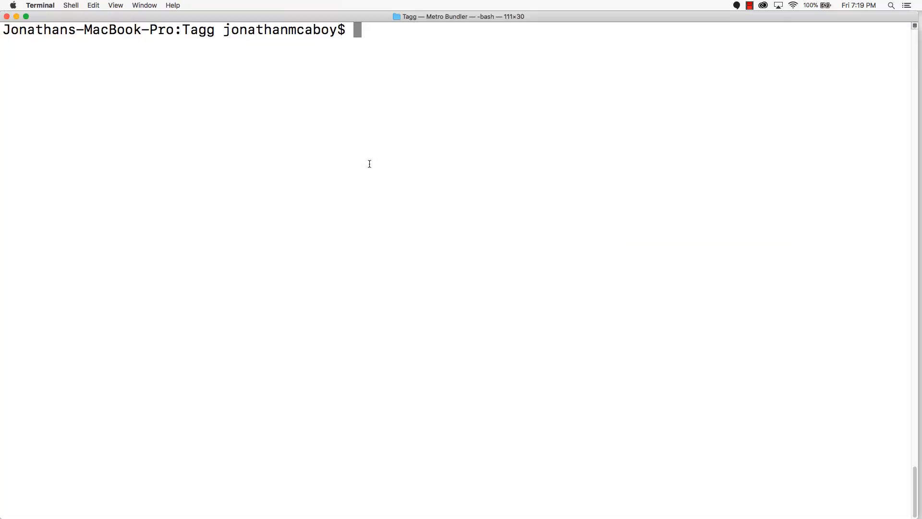
pyautogui.moveTo(256, 68)
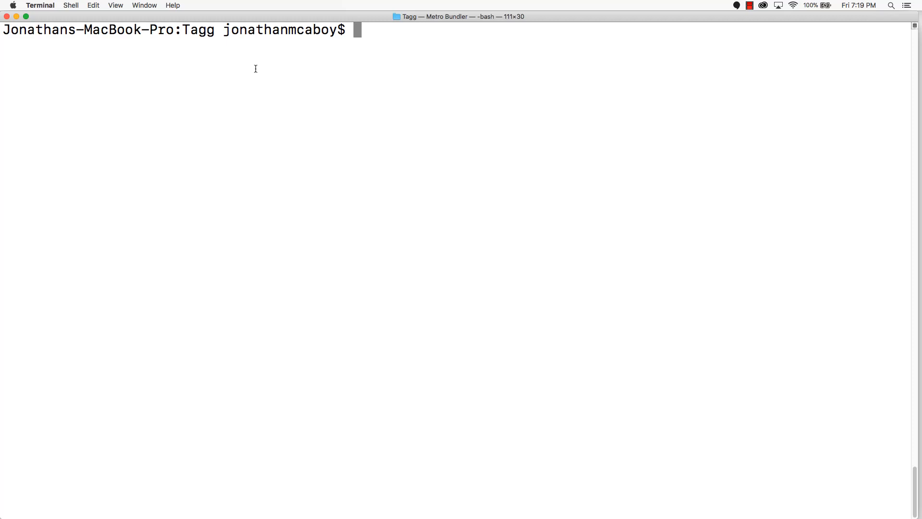
# Step: Bring the Tagg project's Terminal session to the front
pyautogui.doubleClick(198, 30)
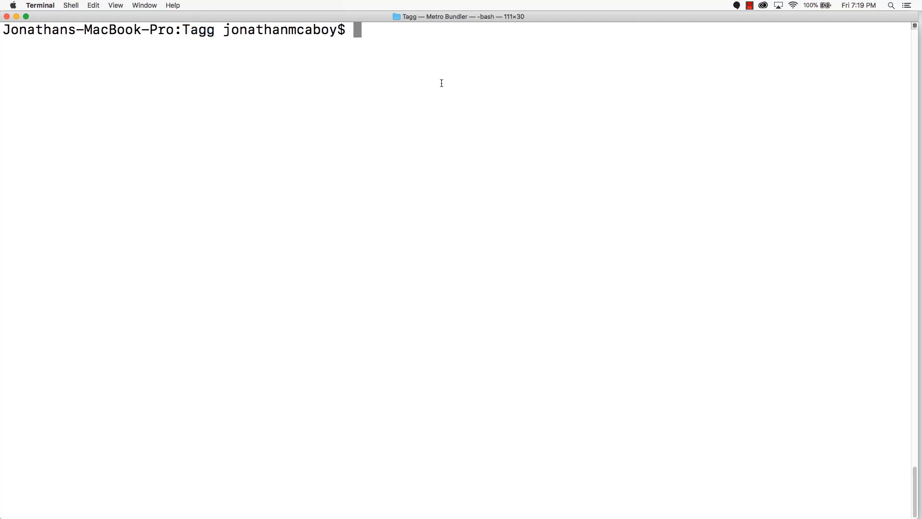
# Step: Confirm the working directory is the Tagg project folder with pwd
pyautogui.write('pwd')
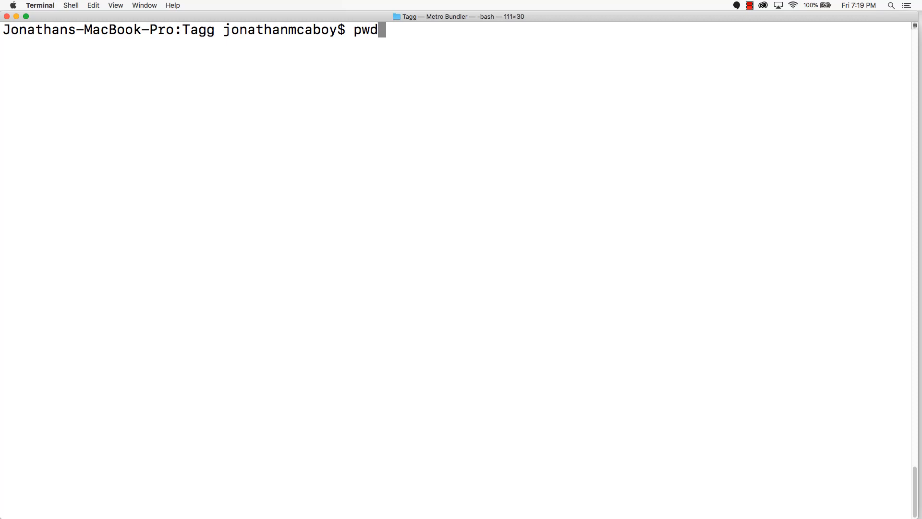
pyautogui.press('Return')
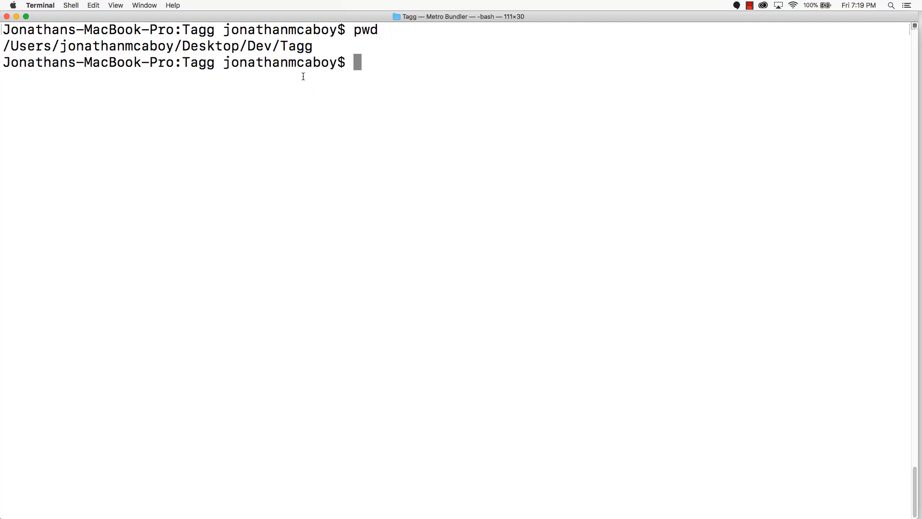
pyautogui.moveTo(304, 75)
pyautogui.write('np')
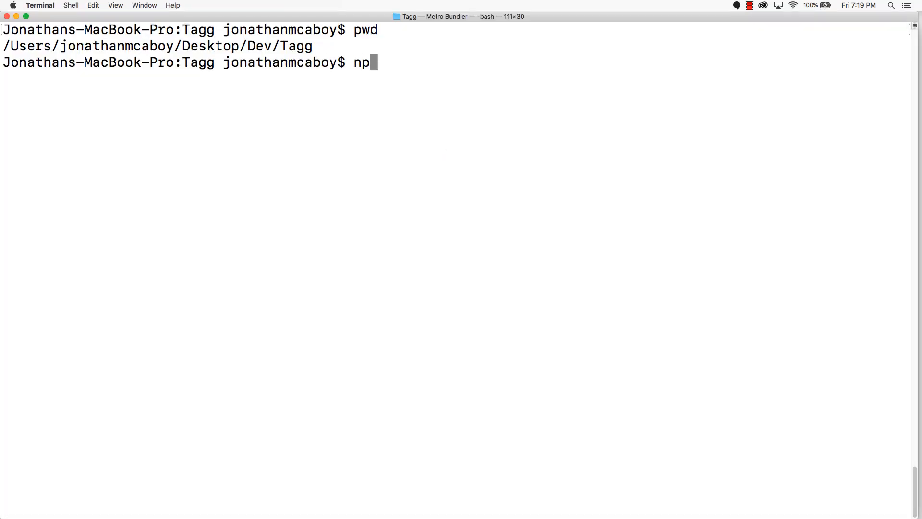
# Step: Run npm install --save react-native-code-push, installing version 5.5.1
pyautogui.write('m install --save react-native-')
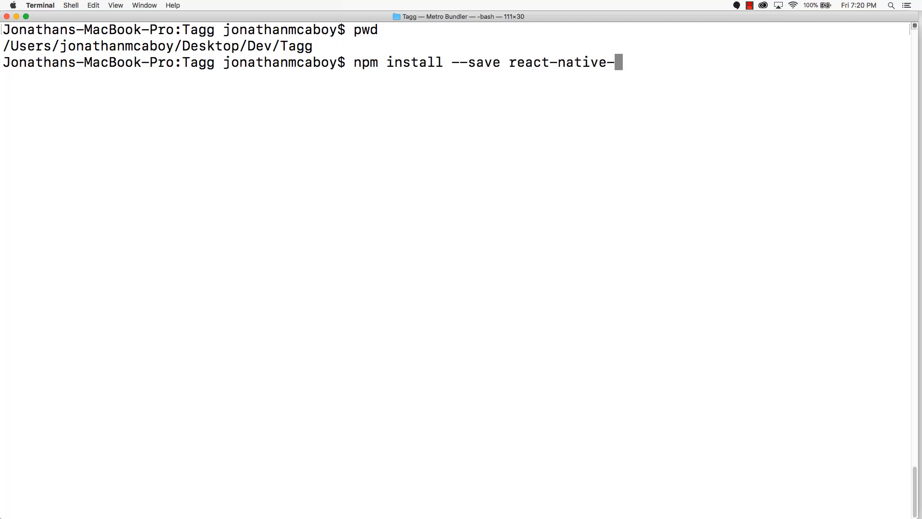
pyautogui.write('code0')
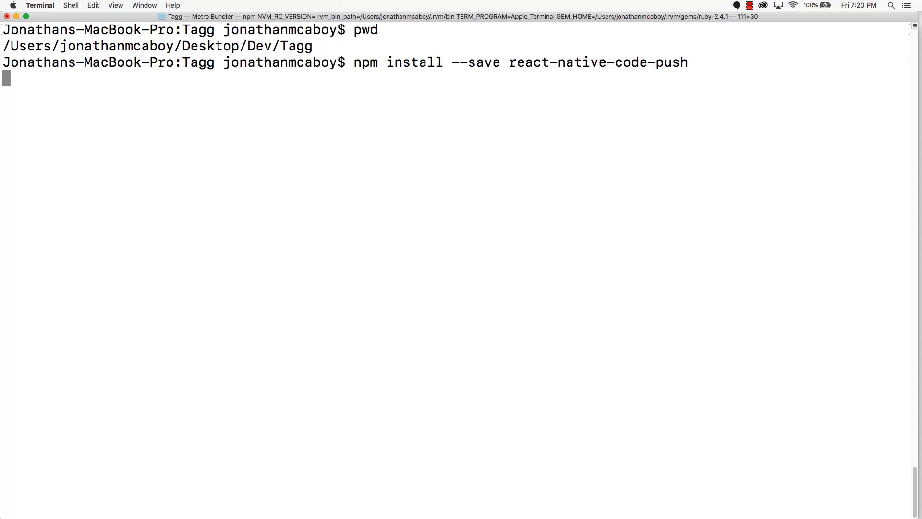
pyautogui.press('Return')
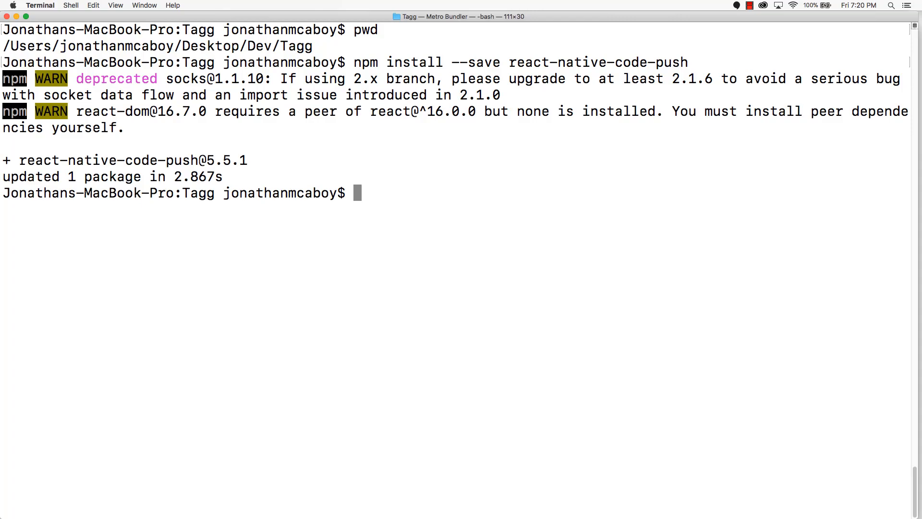
pyautogui.moveTo(445, 154)
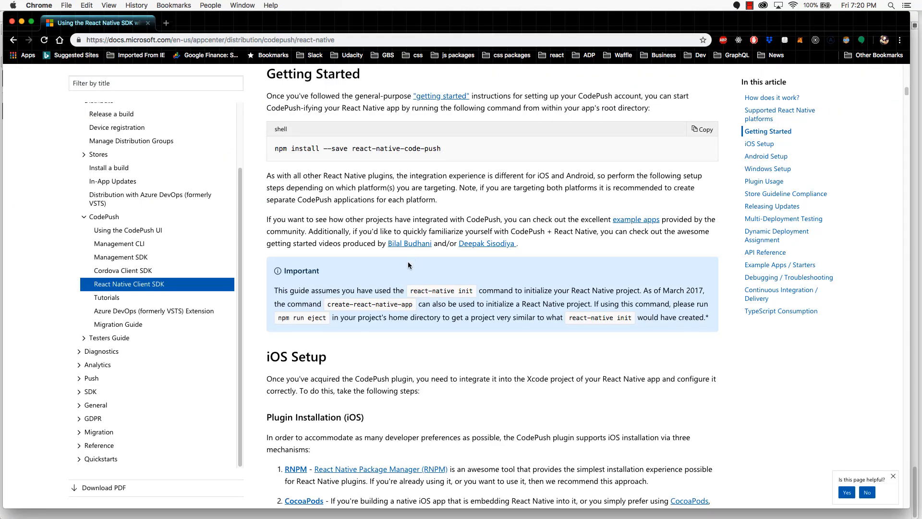
# Step: Back in the CodePush guide, reach iOS Setup with Plugin Installation (iOS - RNPM) and the link command
pyautogui.scroll(-3)
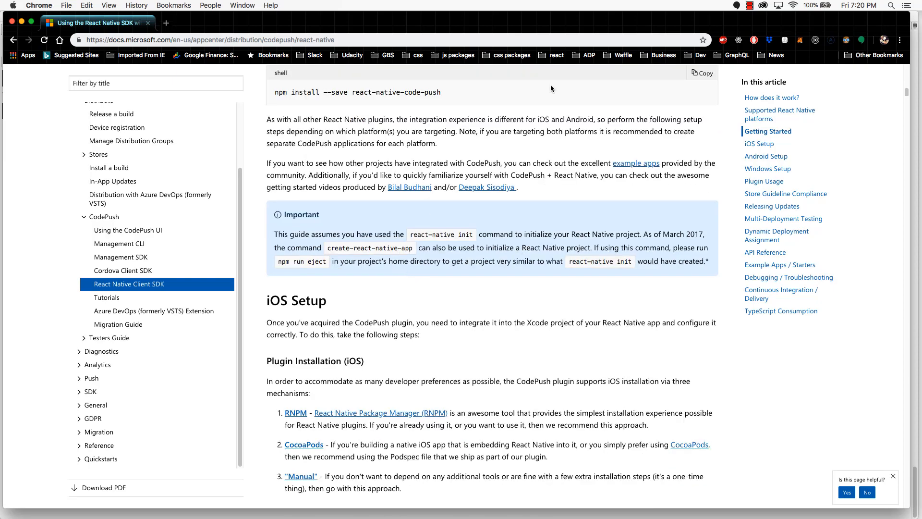
pyautogui.doubleClick(394, 92)
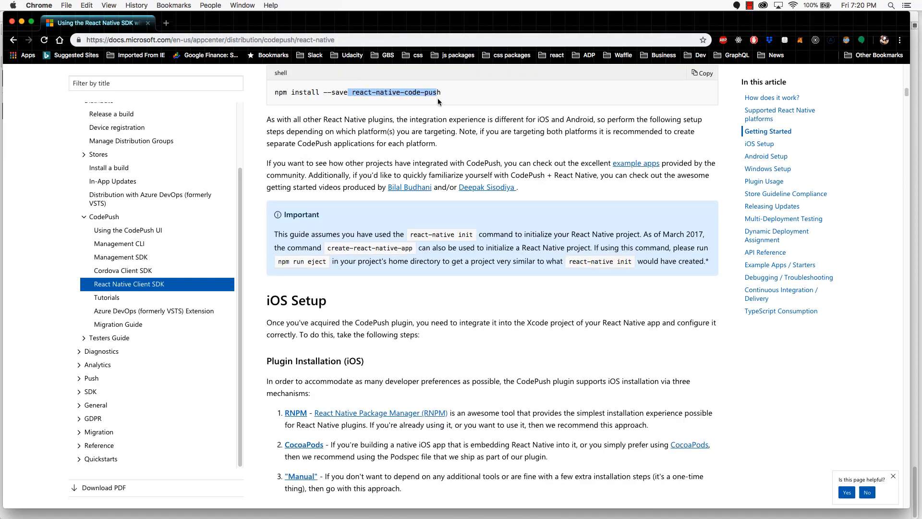
pyautogui.scroll(-3)
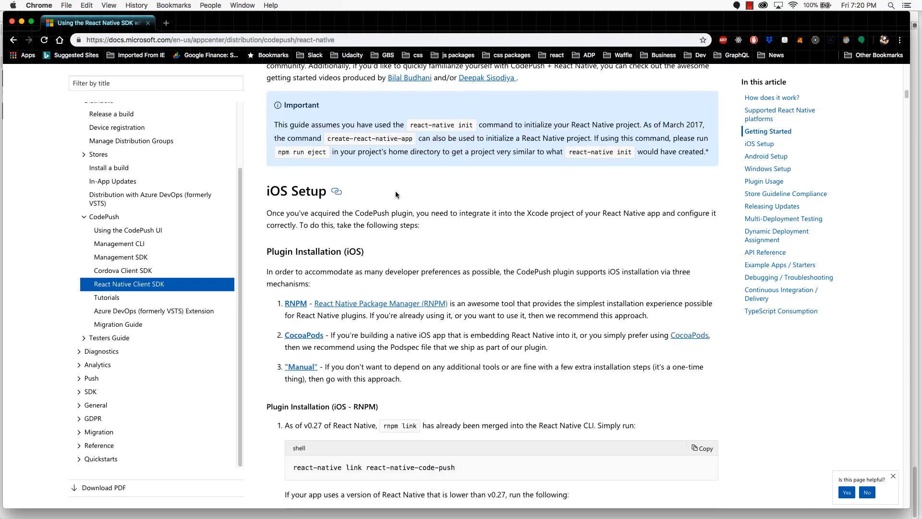
pyautogui.scroll(-3)
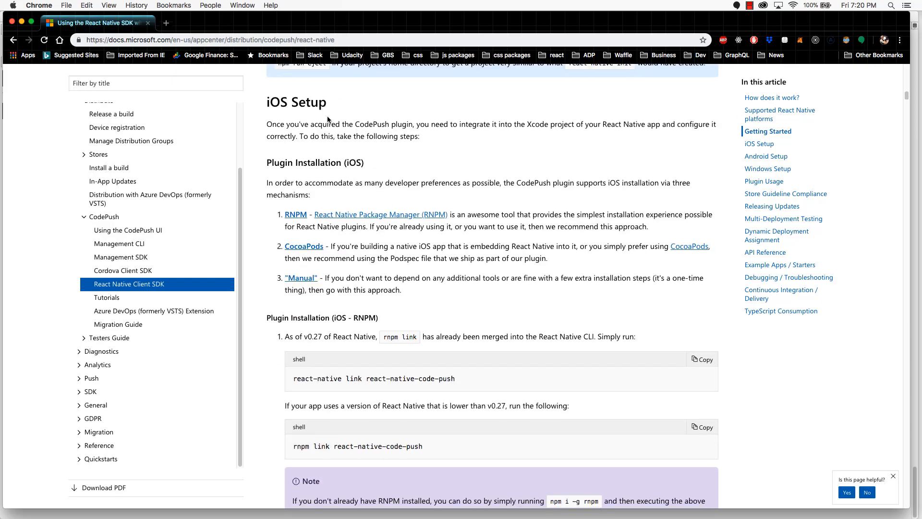